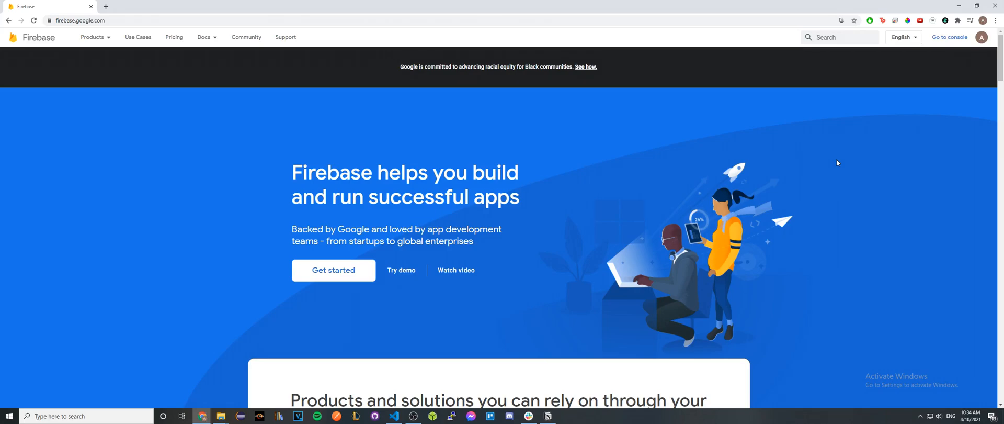
{"action": "mouse_move", "coordinate": [799, 128]}
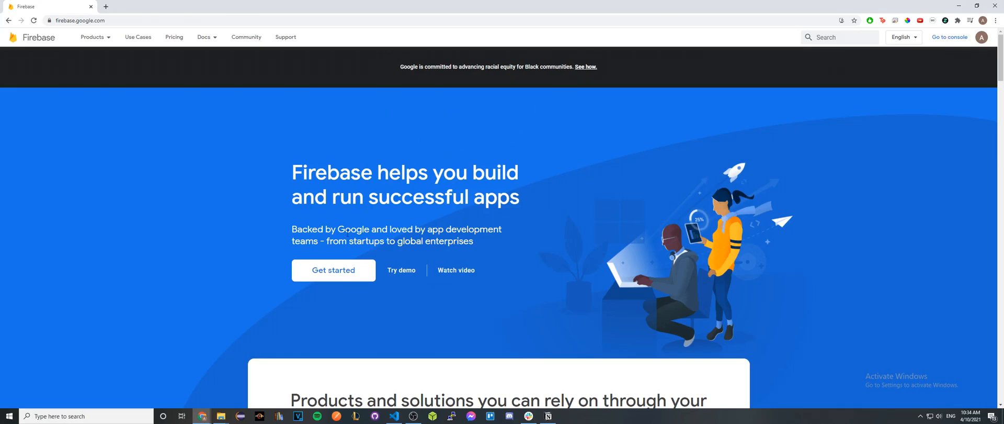
Go from the Firebase homepage to the console's projects overview.
{"action": "left_click", "coordinate": [950, 37]}
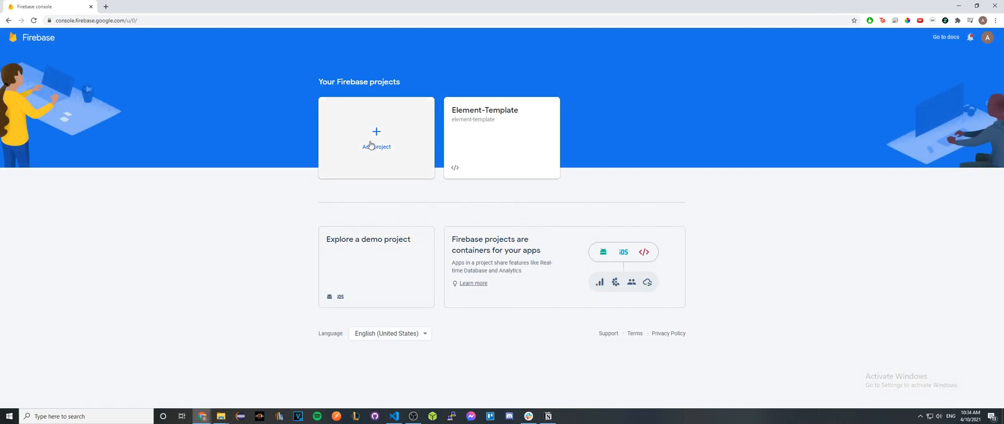
Add a project named 'Tutorial-example' and switch off Google Analytics.
{"action": "left_click", "coordinate": [377, 138]}
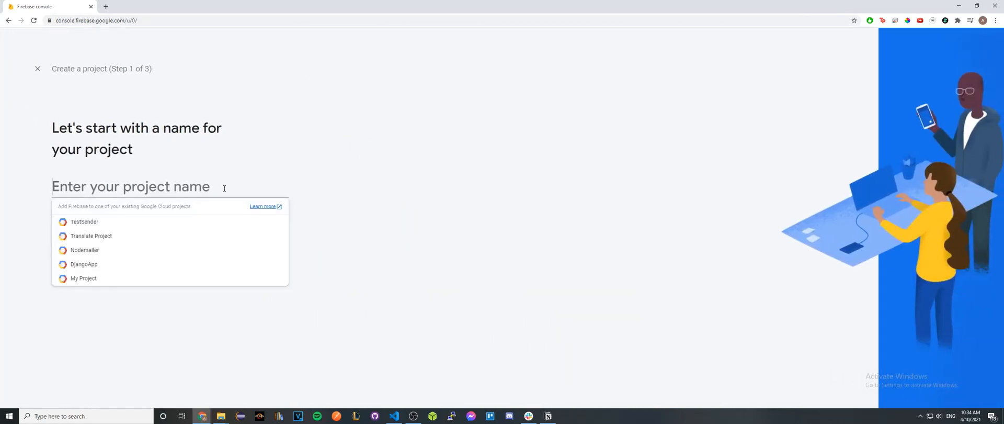
{"action": "type", "text": "Tutorial-example"}
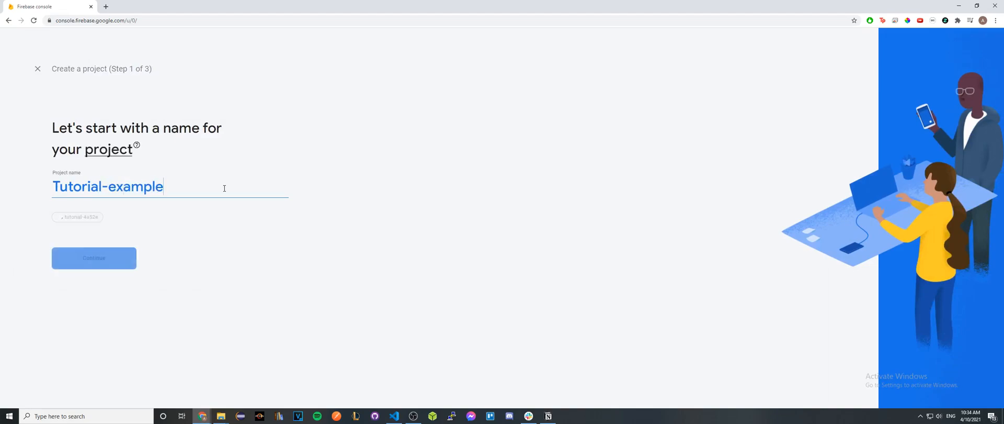
{"action": "left_click", "coordinate": [94, 258]}
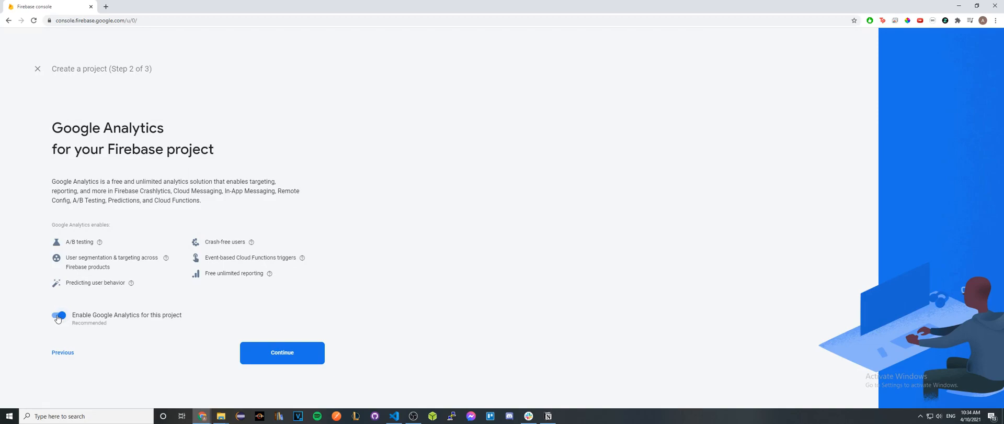
{"action": "left_click", "coordinate": [282, 352]}
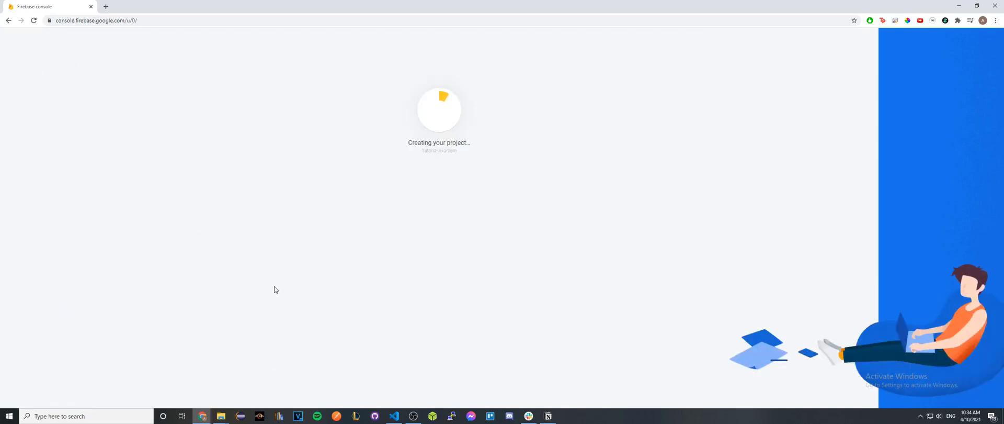
{"action": "mouse_move", "coordinate": [328, 230]}
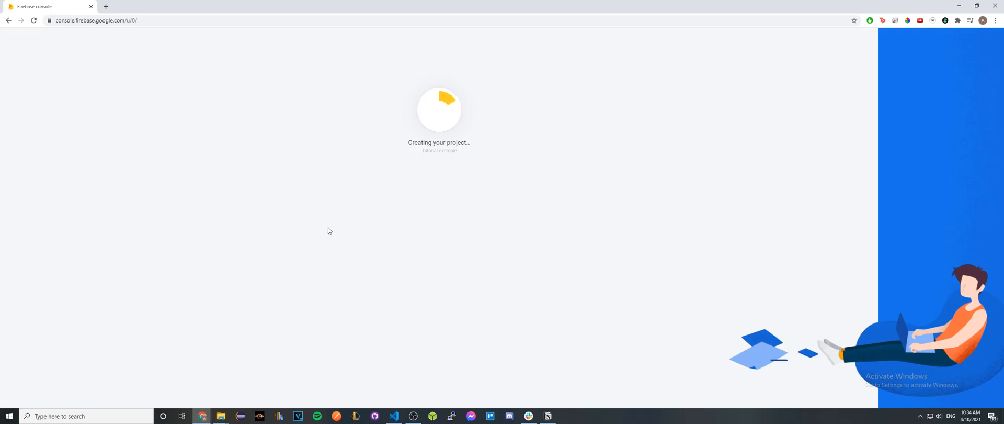
{"action": "mouse_move", "coordinate": [385, 192]}
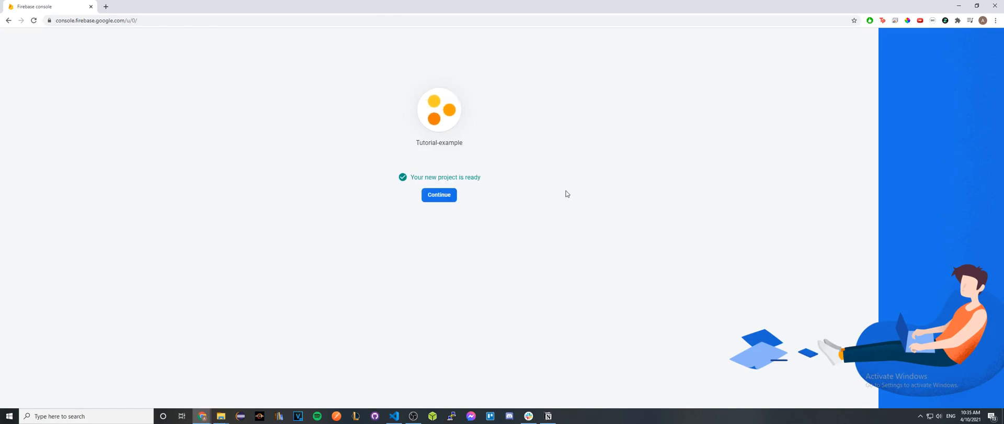
Enter the Tutorial-example project and go to the Hosting section under Build.
{"action": "left_click", "coordinate": [439, 195]}
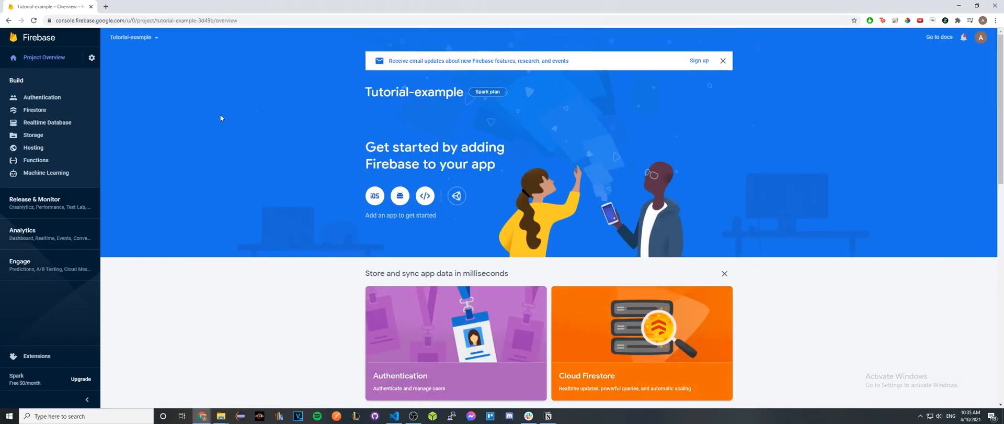
{"action": "mouse_move", "coordinate": [274, 92]}
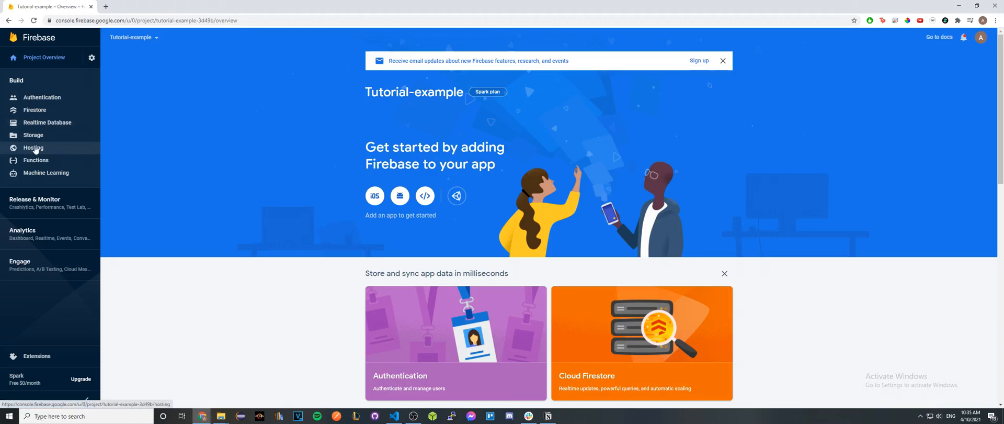
{"action": "left_click", "coordinate": [33, 148]}
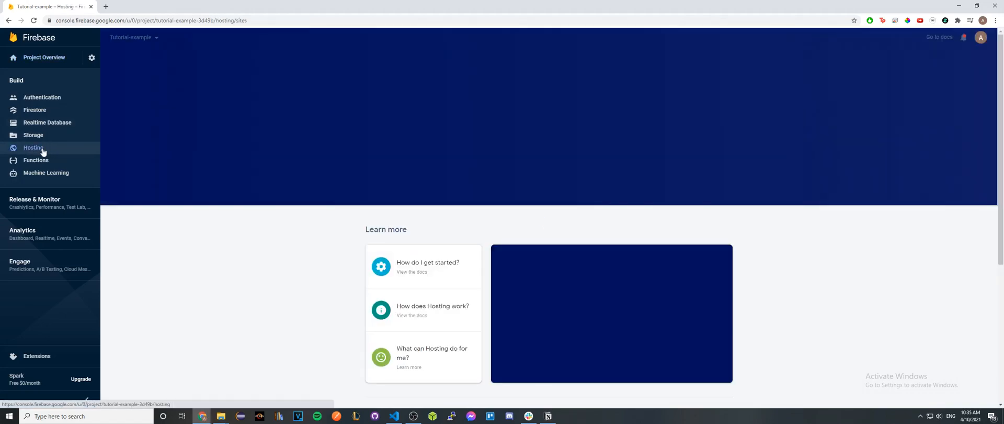
{"action": "left_click", "coordinate": [33, 147]}
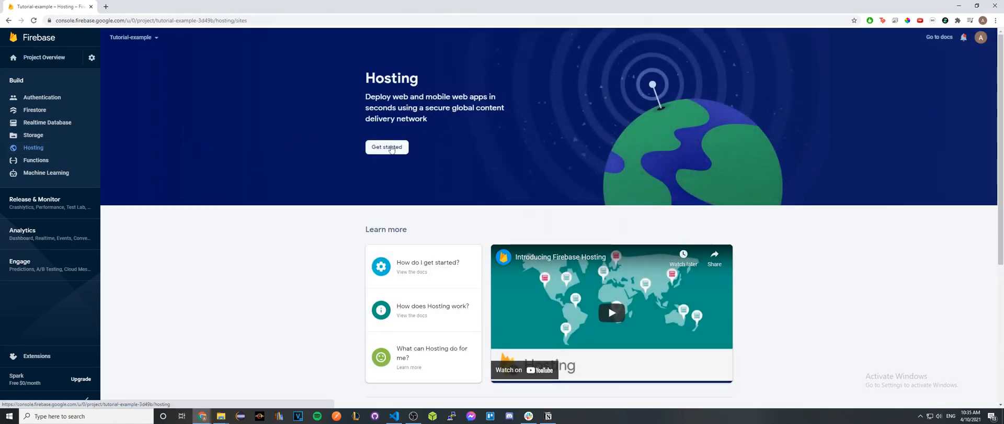
Start Hosting setup and continue past the Firebase CLI install step.
{"action": "left_click", "coordinate": [386, 146]}
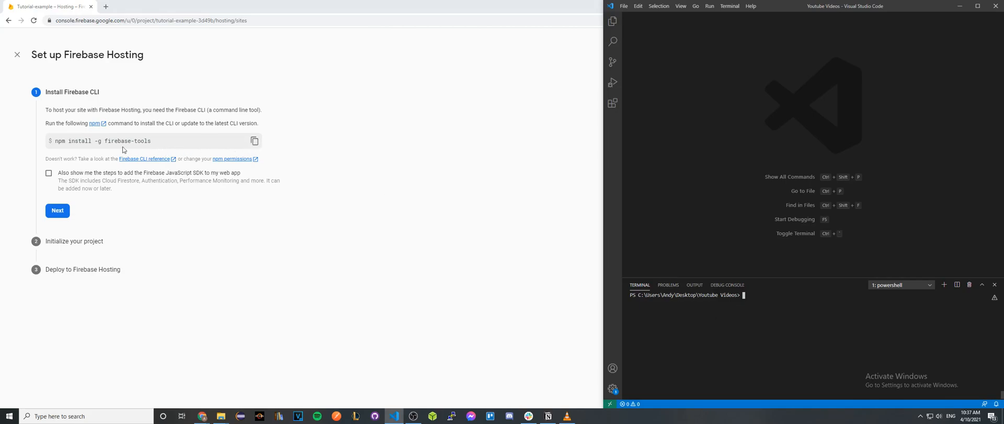
{"action": "mouse_move", "coordinate": [433, 218]}
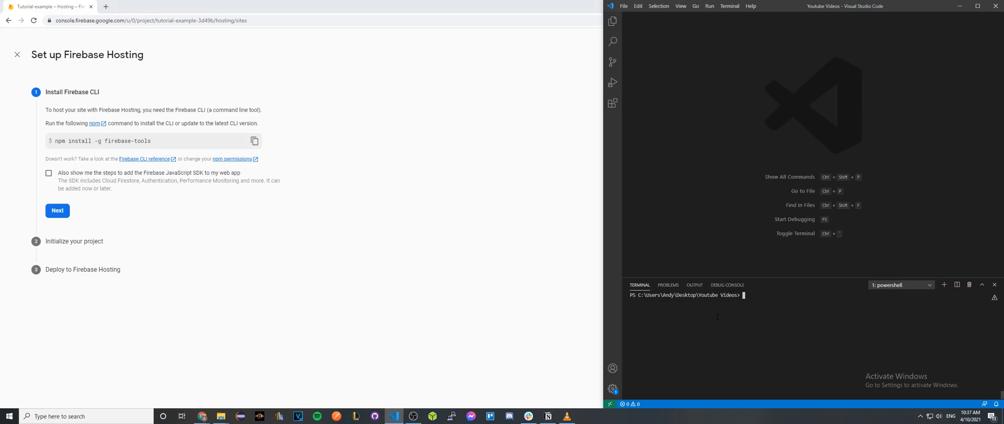
{"action": "left_click", "coordinate": [57, 210]}
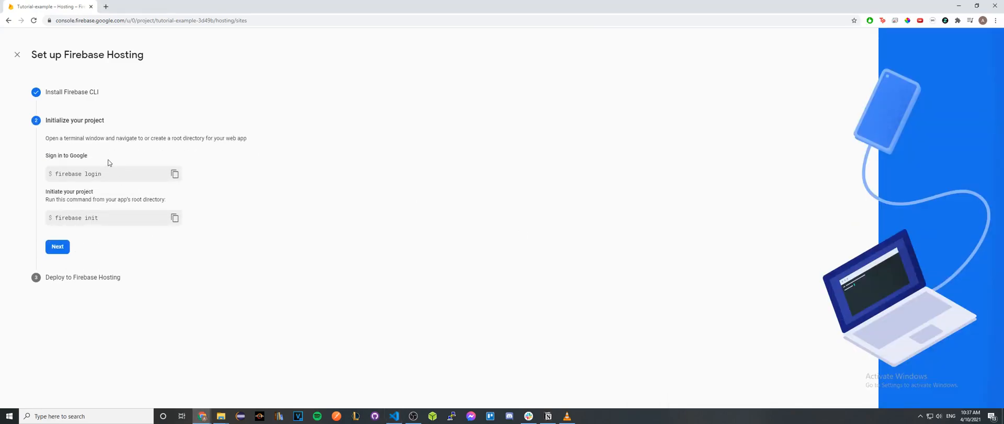
Run 'firebase init' in the Visual Studio Code terminal.
{"action": "left_click", "coordinate": [394, 416]}
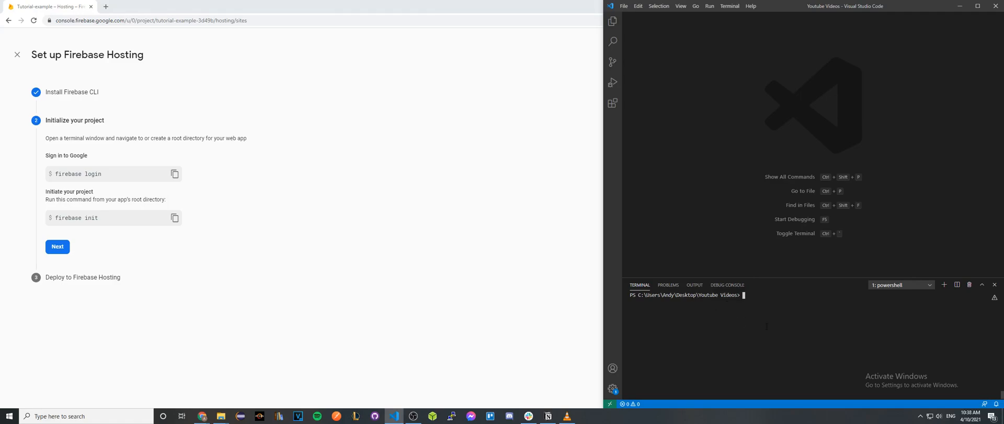
{"action": "type", "text": "firebase init"}
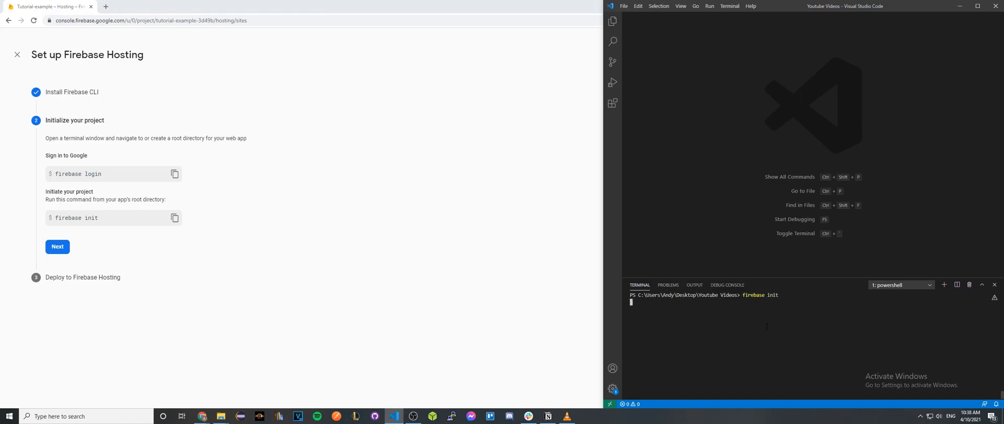
Confirm initialization and choose Hosting as the feature to set up.
{"action": "key", "text": "enter"}
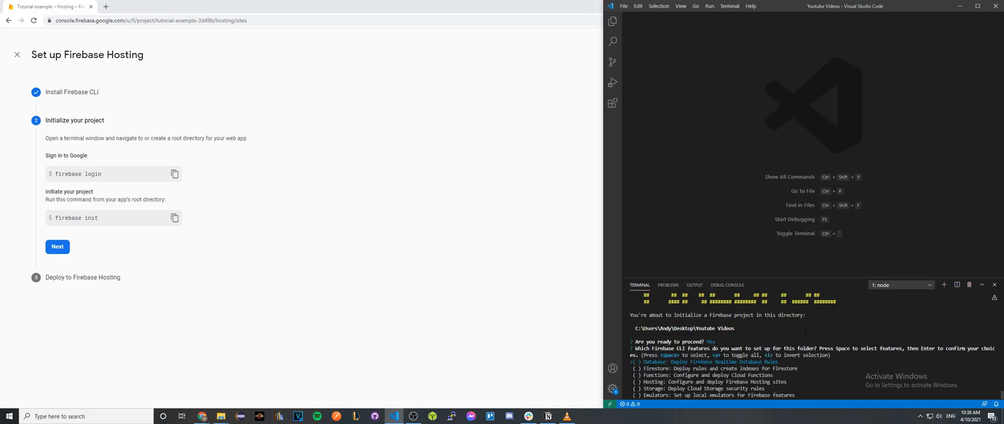
{"action": "key", "text": "Down"}
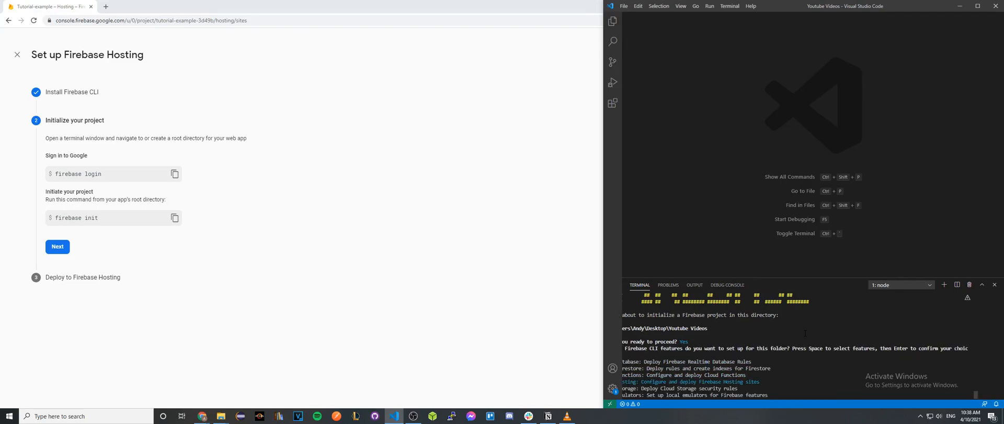
{"action": "key", "text": "enter"}
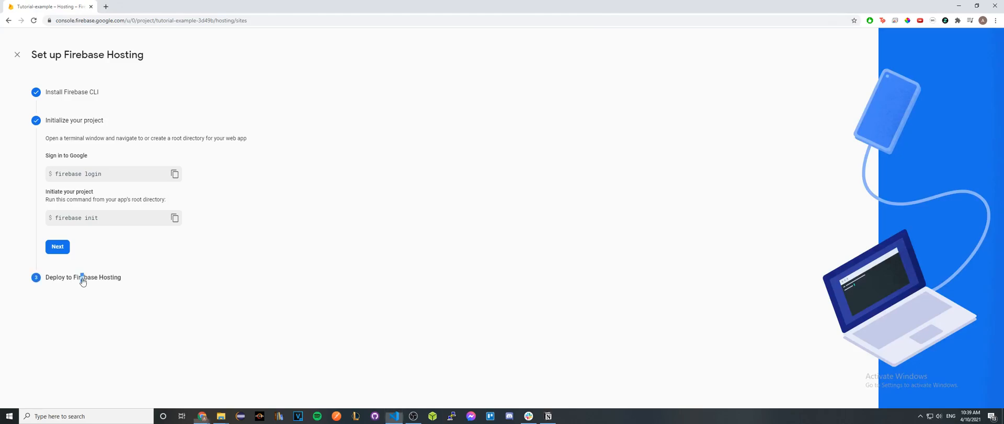
Expand 'Deploy to Firebase Hosting' and open the deployed site's hosting URL.
{"action": "left_click", "coordinate": [57, 246]}
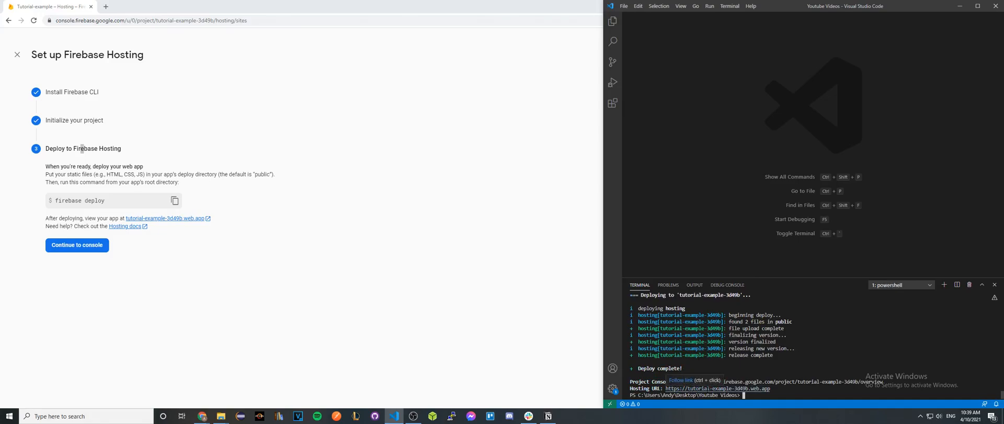
{"action": "left_click", "coordinate": [680, 380]}
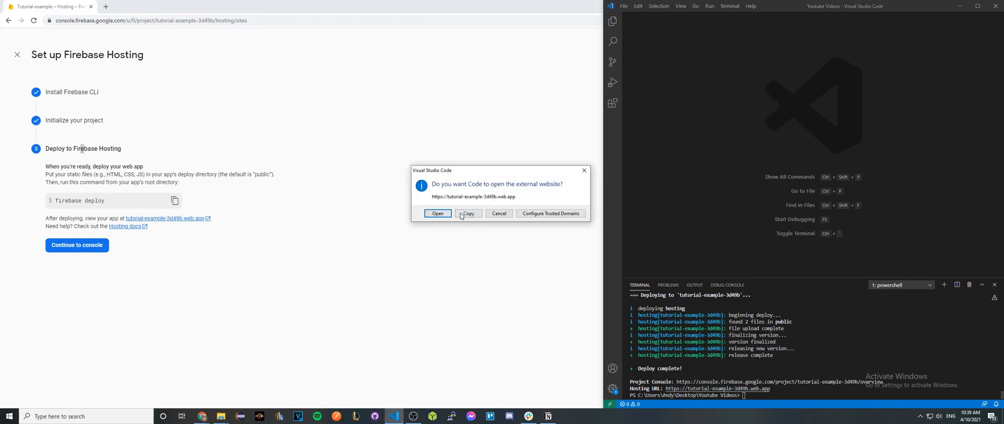